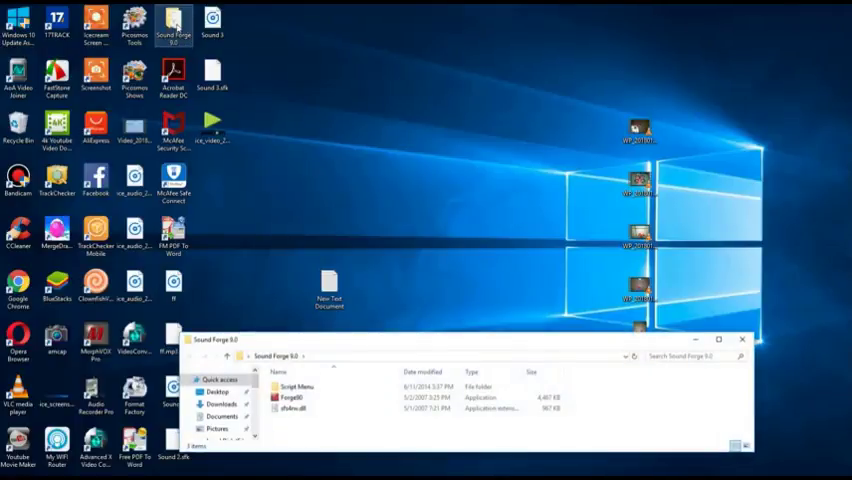
Run Forge90 from the Sound Forge 9.0 program folder.
{"action": "left_click", "coordinate": [295, 394]}
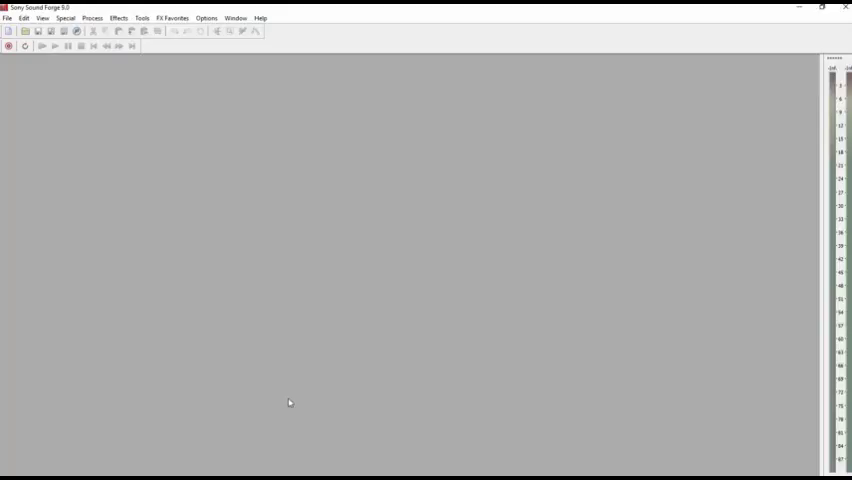
{"action": "mouse_move", "coordinate": [137, 38]}
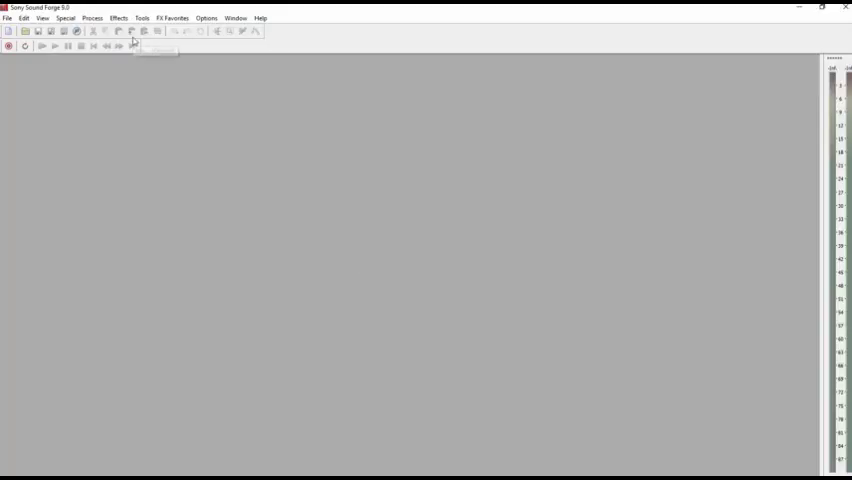
{"action": "mouse_move", "coordinate": [147, 54]}
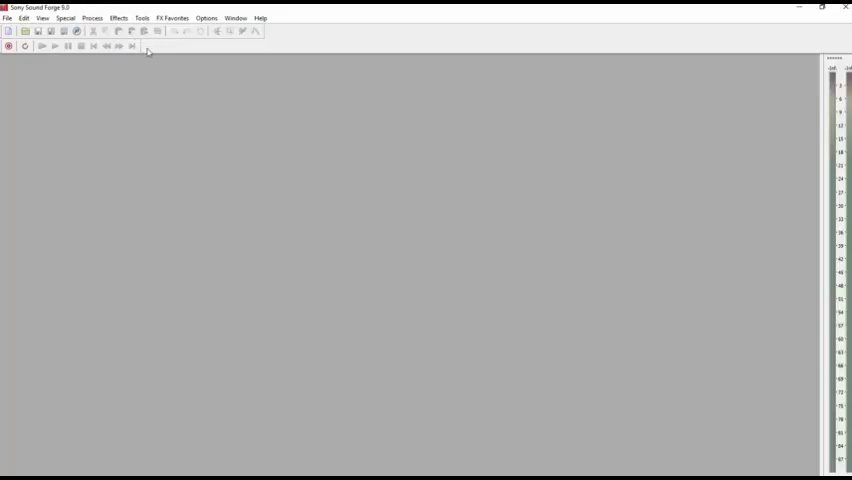
{"action": "mouse_move", "coordinate": [353, 192]}
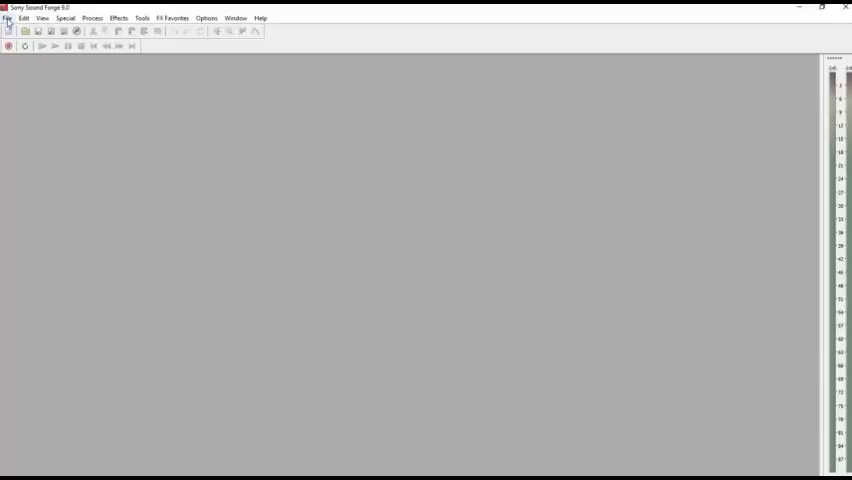
Open Mysteries, idiot_is_calling, iphone_notification, laser-gun and mom_alert from Downloads together.
{"action": "left_click", "coordinate": [9, 17]}
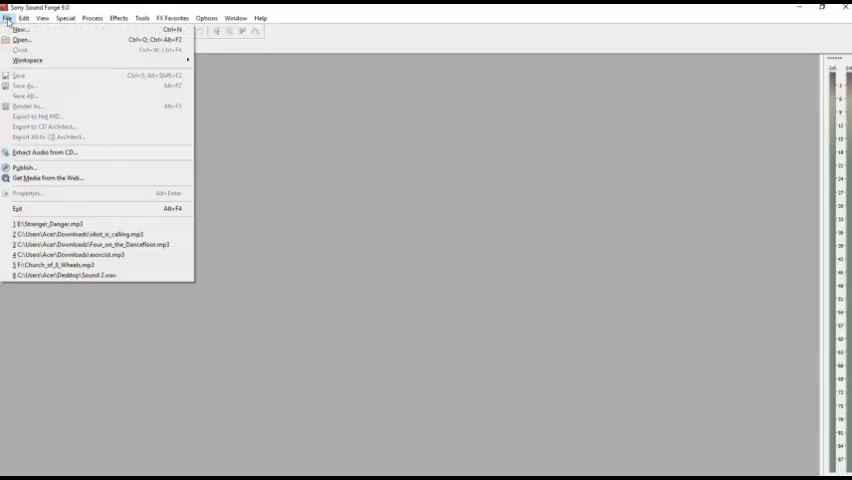
{"action": "mouse_move", "coordinate": [38, 42]}
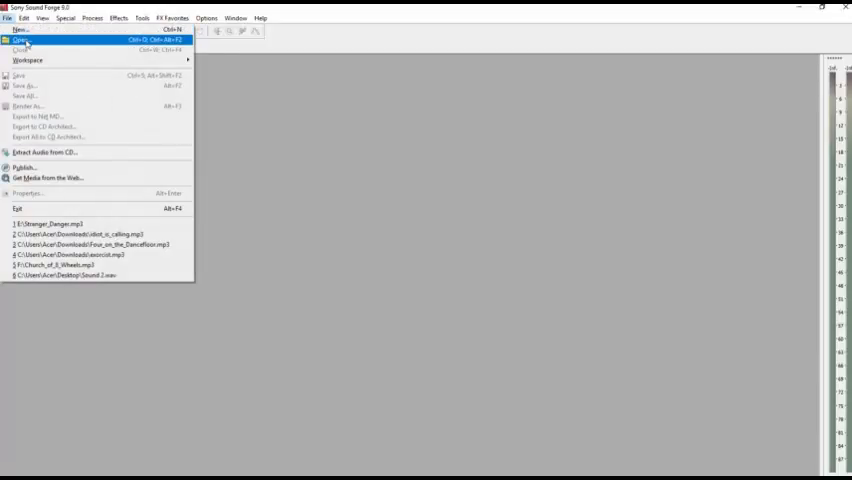
{"action": "left_click", "coordinate": [30, 42]}
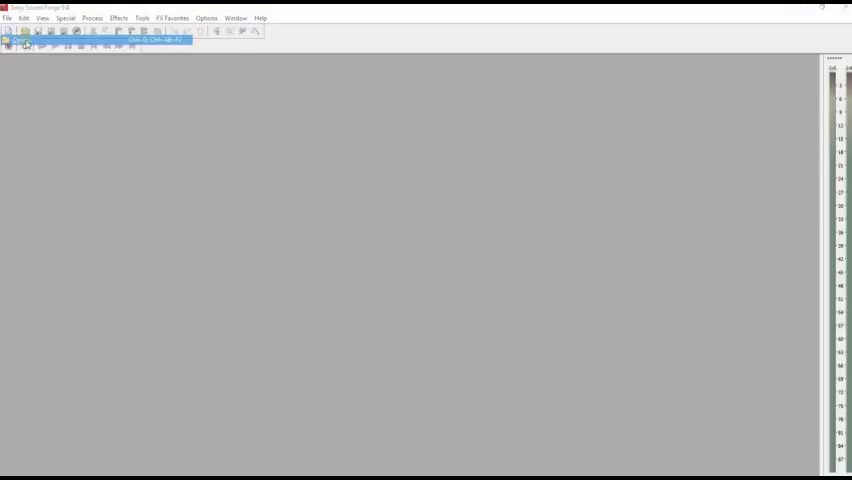
{"action": "left_click", "coordinate": [31, 31]}
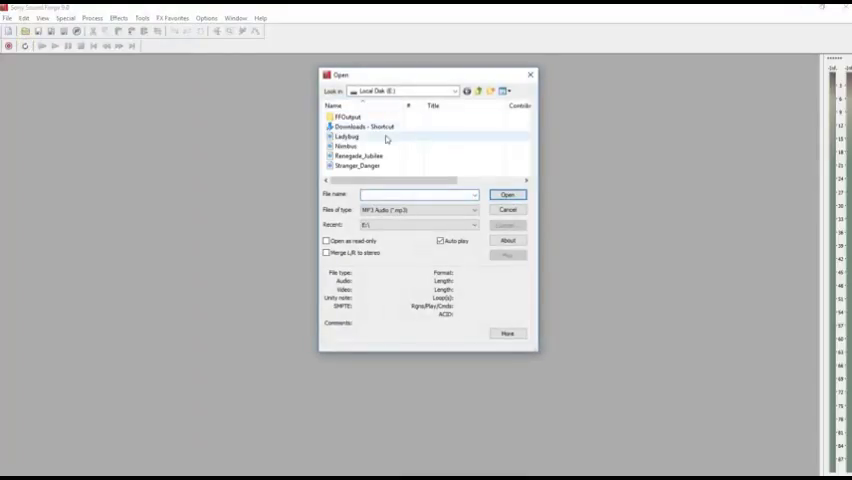
{"action": "left_click", "coordinate": [454, 89]}
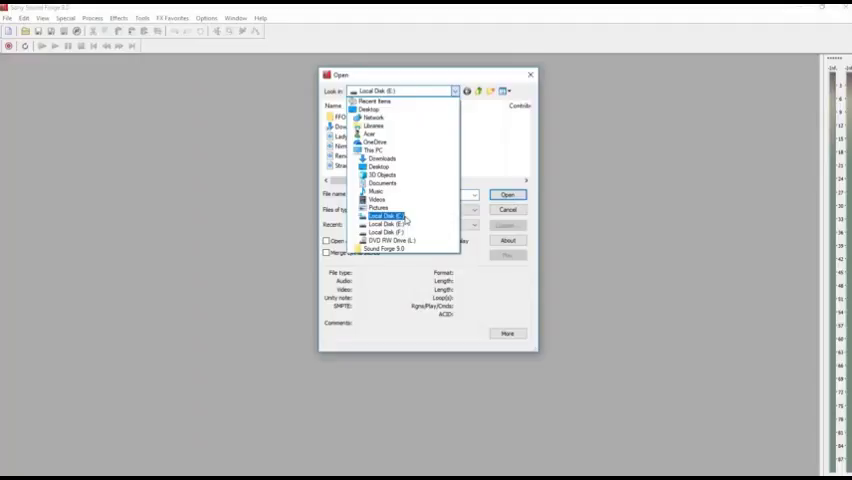
{"action": "left_click", "coordinate": [381, 216]}
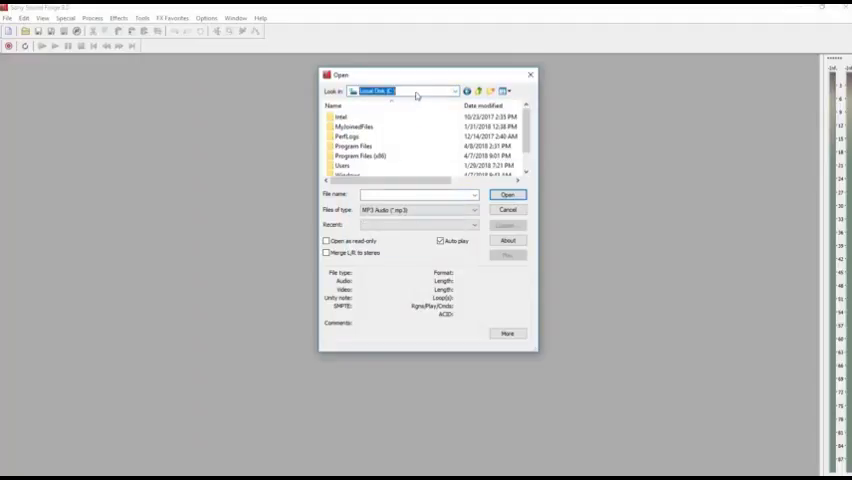
{"action": "left_click", "coordinate": [450, 89]}
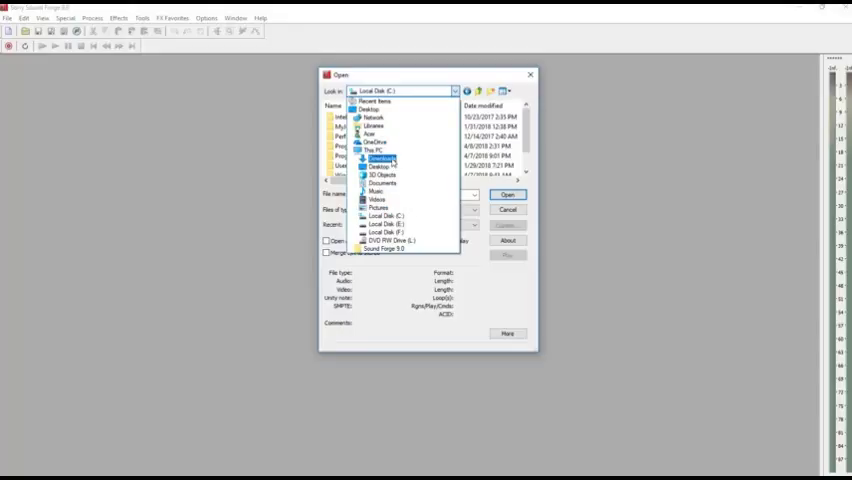
{"action": "left_click", "coordinate": [377, 159]}
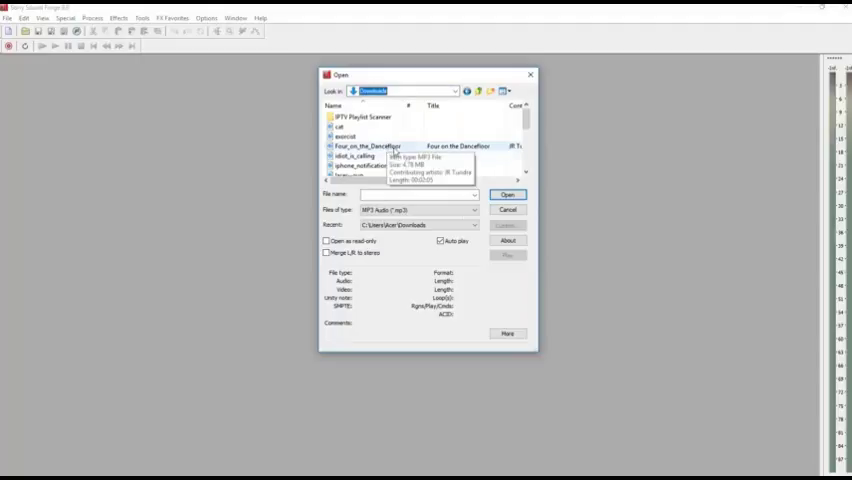
{"action": "mouse_move", "coordinate": [360, 165]}
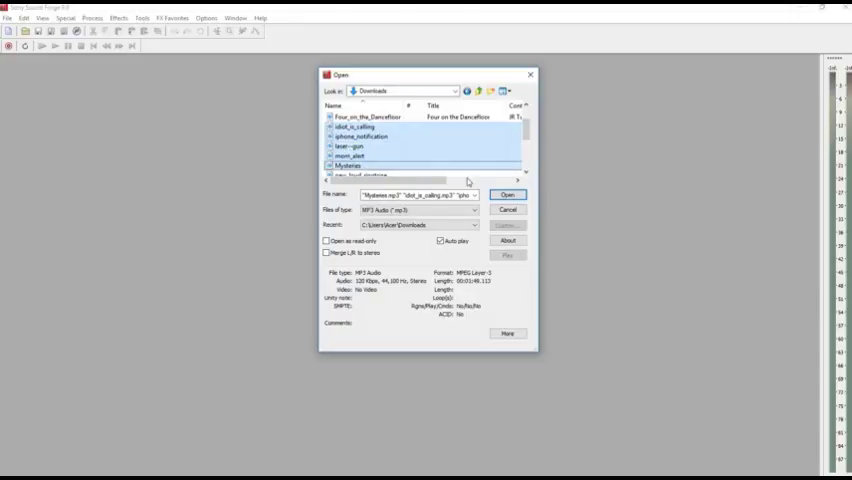
{"action": "left_click", "coordinate": [511, 195]}
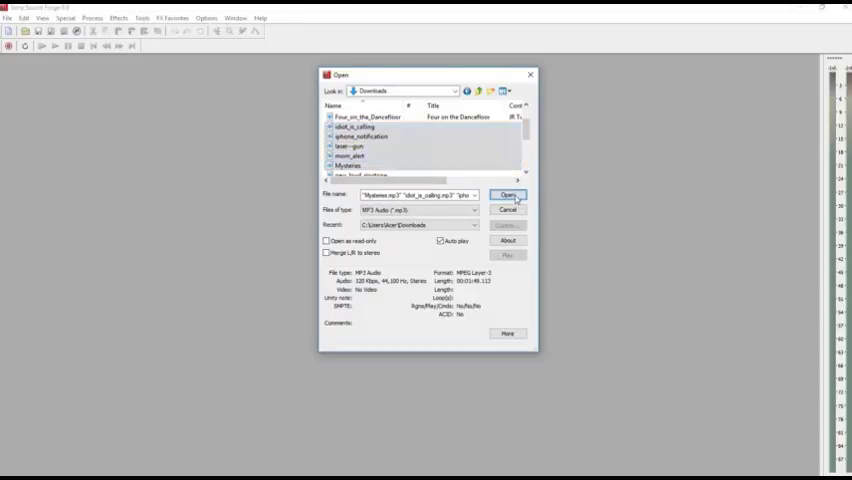
{"action": "left_click", "coordinate": [508, 194]}
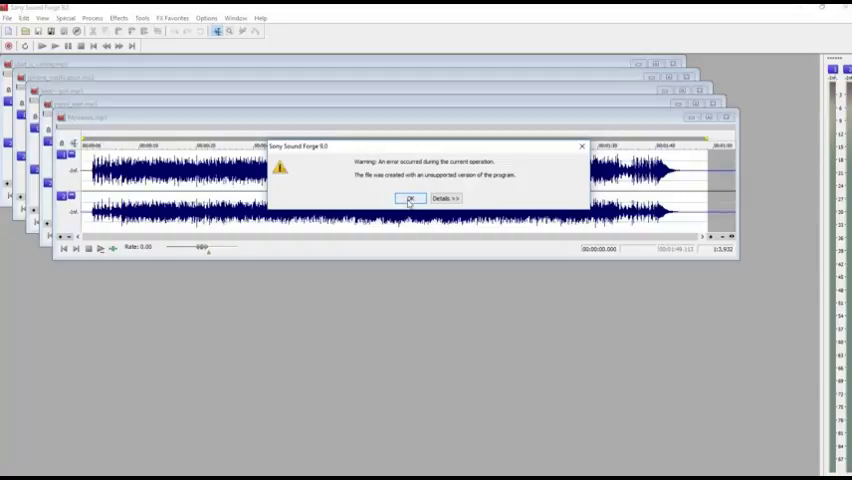
Dismiss the unsupported-version warning, leaving the Mysteries window in front.
{"action": "left_click", "coordinate": [411, 198]}
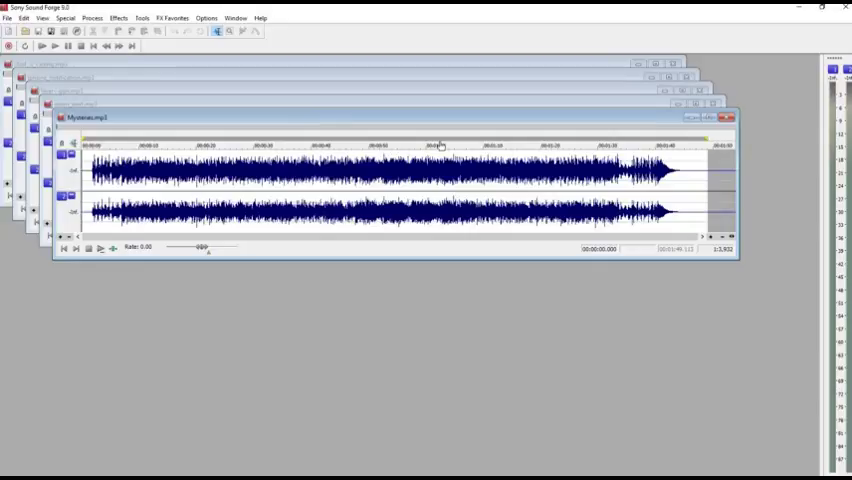
{"action": "mouse_move", "coordinate": [273, 85]}
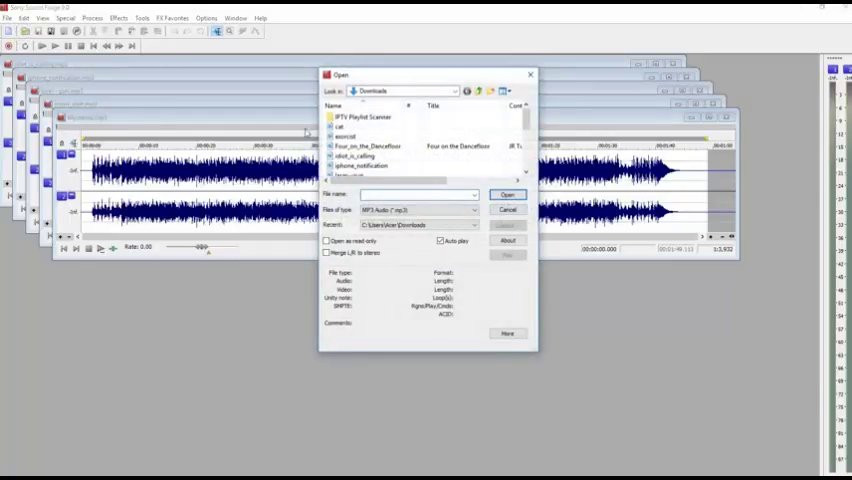
Open Stranger_Danger.mp3 from Local Disk (E:) and dismiss the version warning.
{"action": "left_click", "coordinate": [454, 88]}
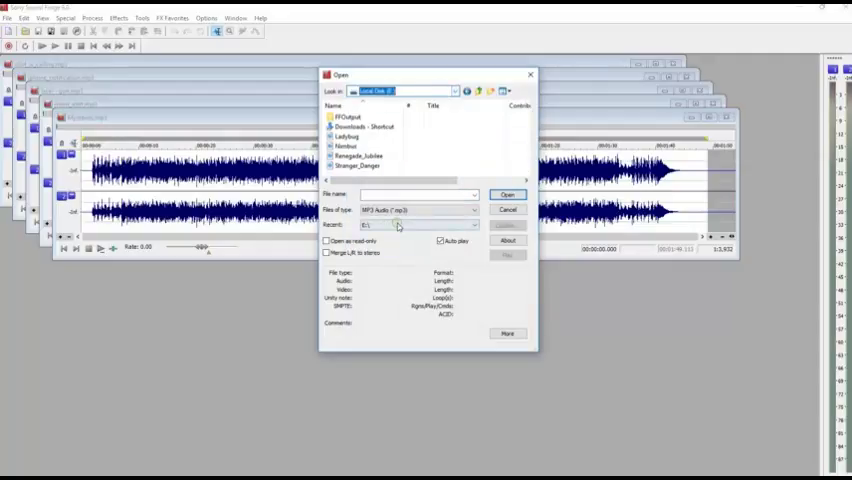
{"action": "mouse_move", "coordinate": [347, 137]}
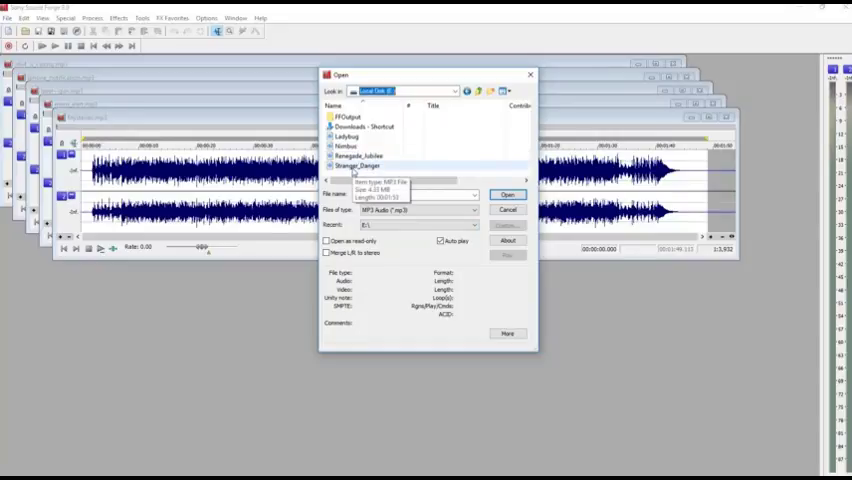
{"action": "left_click", "coordinate": [507, 193]}
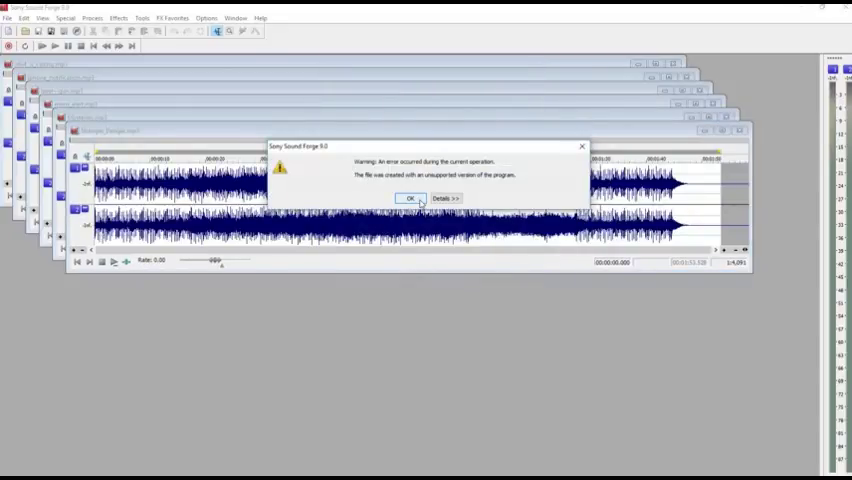
{"action": "left_click", "coordinate": [410, 197]}
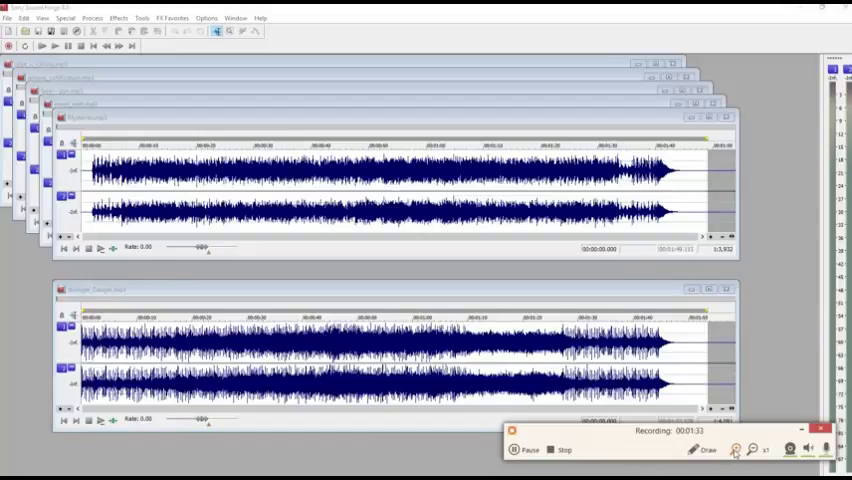
Copy the Mysteries clip and select a start point in Stranger_Danger for the mix.
{"action": "left_click", "coordinate": [705, 449]}
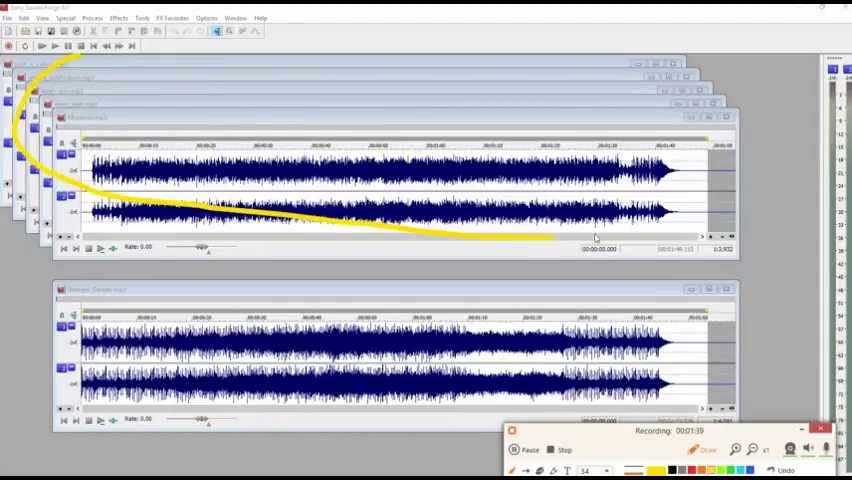
{"action": "left_click_drag", "start_coordinate": [595, 238], "coordinate": [75, 60]}
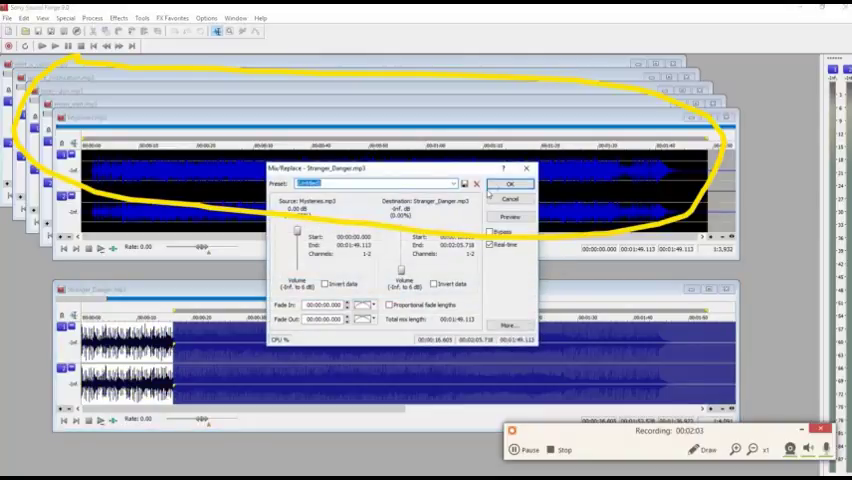
Mix mom_alert in at 0:11 using the [Sys] Slow duck (-6 dB) preset, previewing first.
{"action": "left_click", "coordinate": [513, 184]}
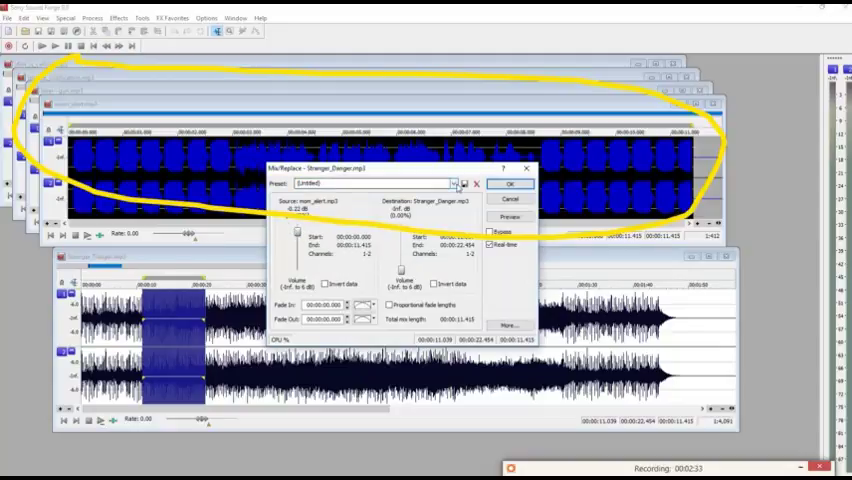
{"action": "left_click", "coordinate": [455, 184]}
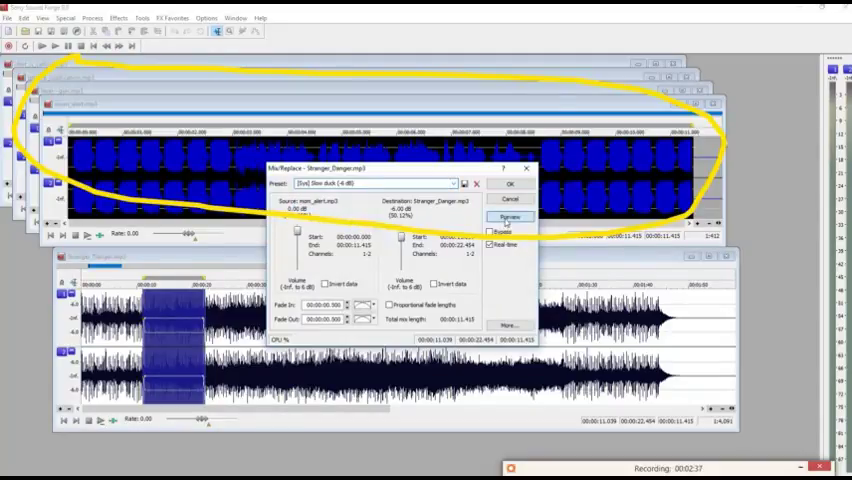
{"action": "left_click", "coordinate": [509, 217]}
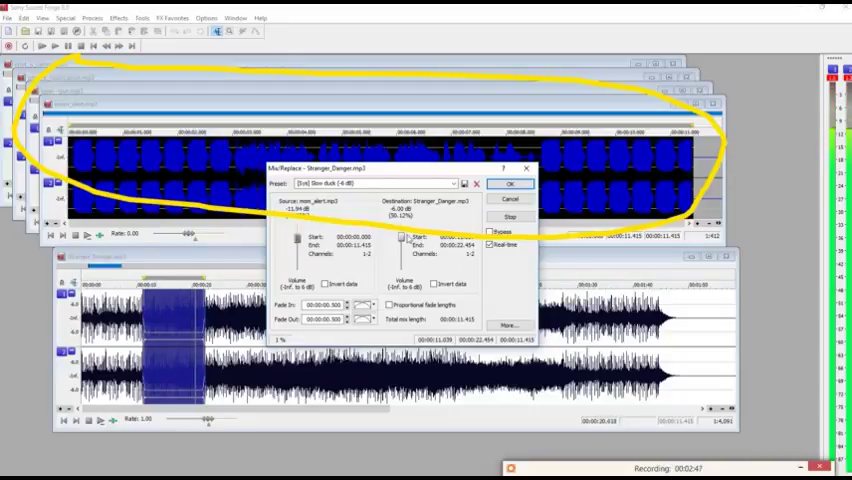
{"action": "left_click", "coordinate": [512, 185]}
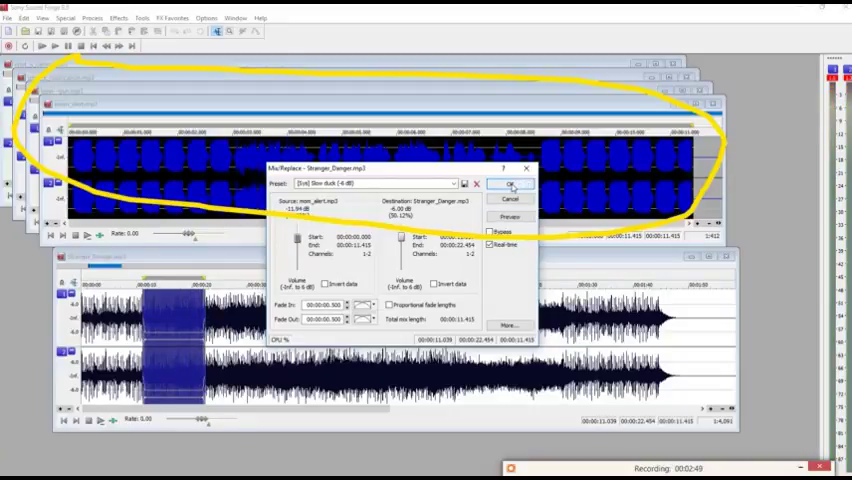
{"action": "left_click", "coordinate": [513, 187]}
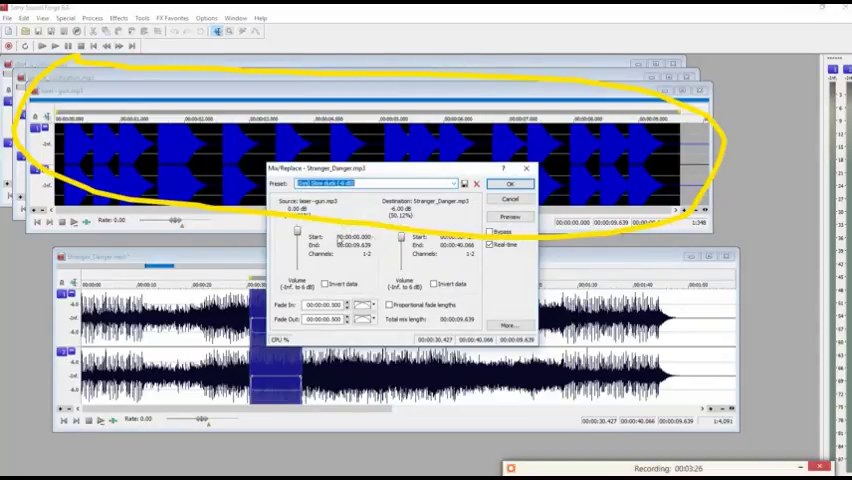
Preview the laser-gun mix into the song near 0:30, then stop playback.
{"action": "left_click", "coordinate": [510, 217]}
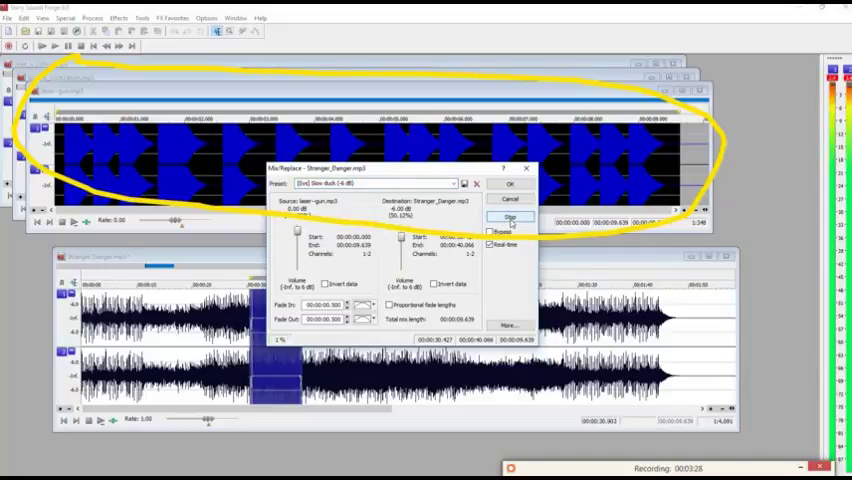
{"action": "left_click", "coordinate": [510, 217]}
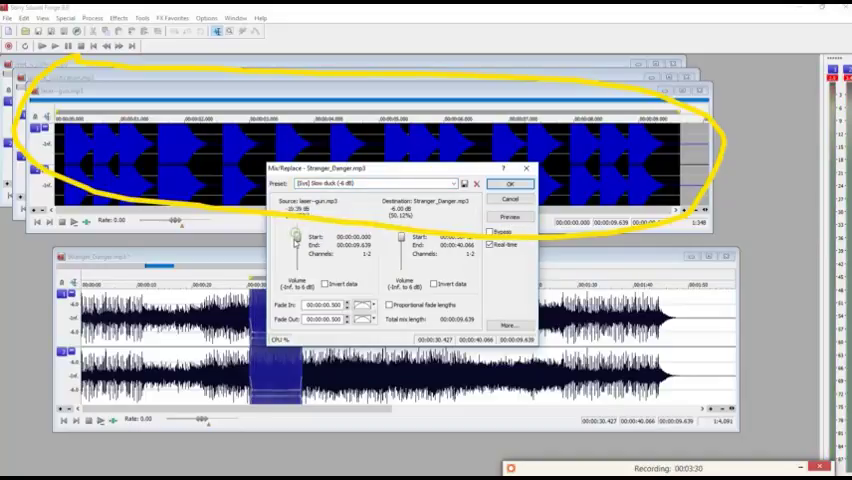
Apply the laser-gun mix, then preview and apply iphone_notification at 0:46.
{"action": "left_click", "coordinate": [509, 217]}
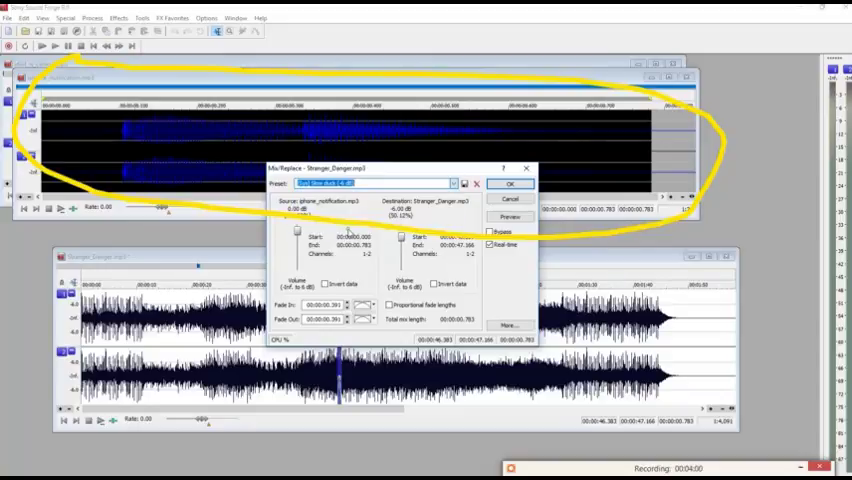
{"action": "left_click", "coordinate": [510, 217]}
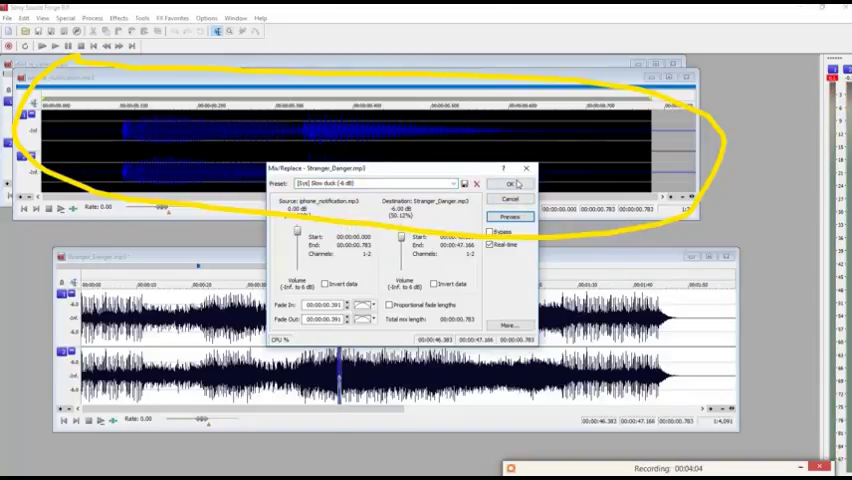
{"action": "left_click", "coordinate": [512, 183]}
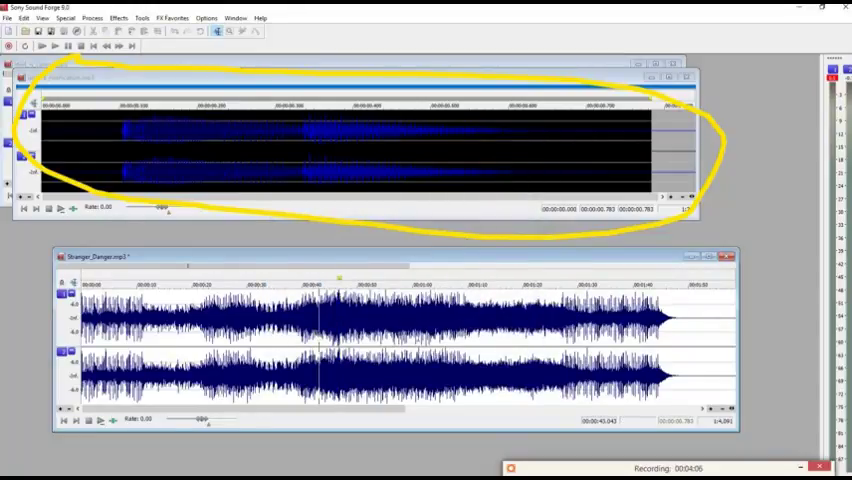